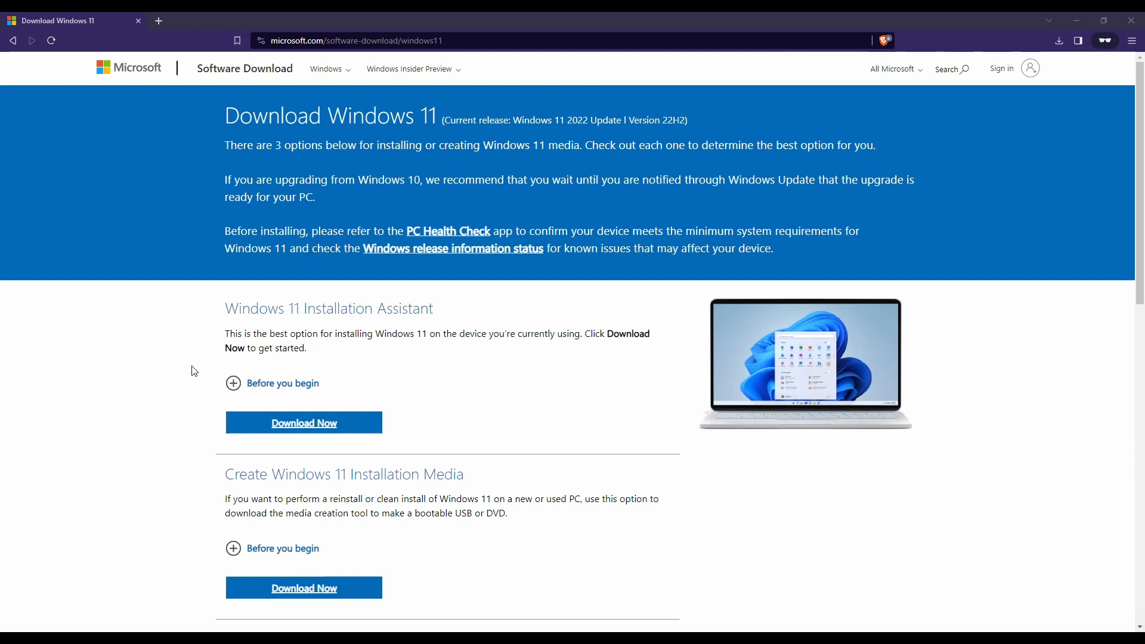
mouse_move(544, 385)
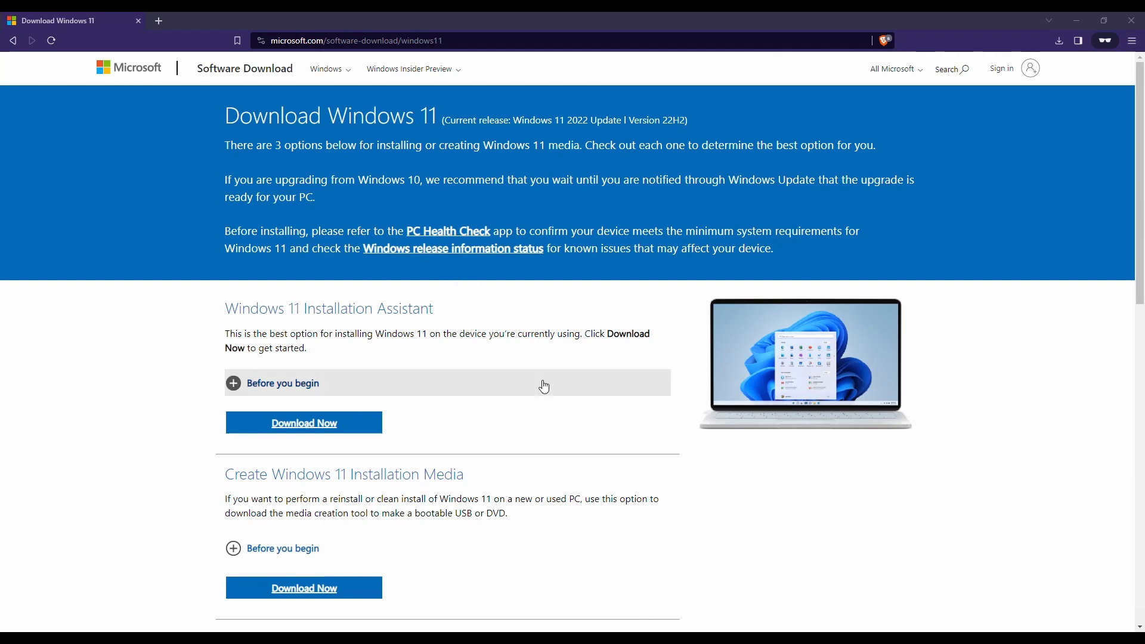
Scroll the Windows 11 download page to the Create Installation Media section.
scroll(down, 3)
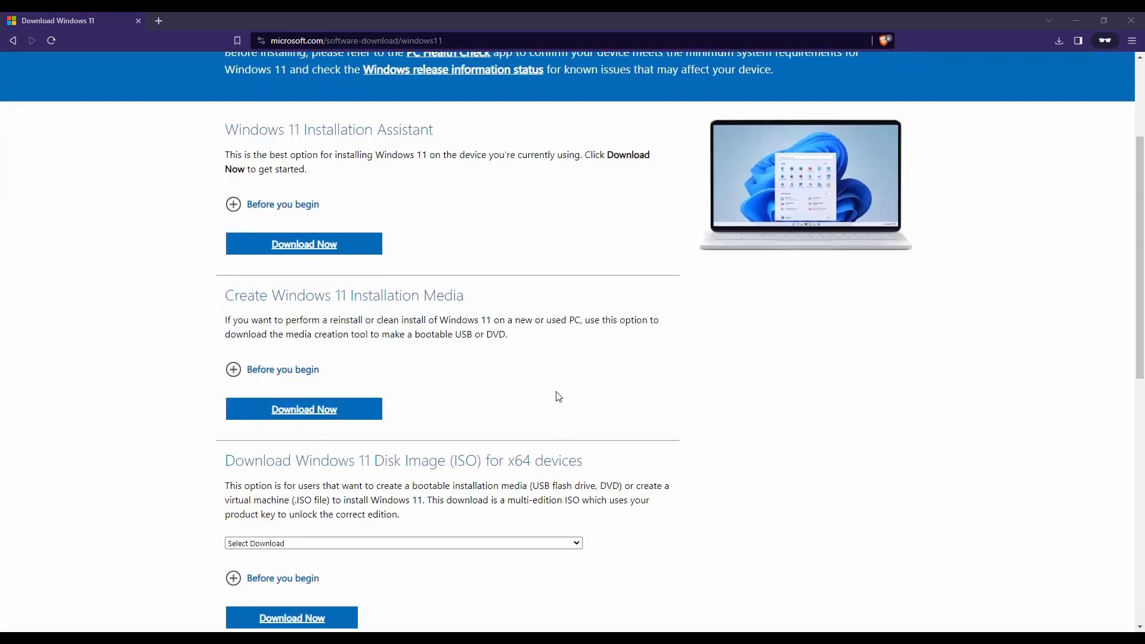
scroll(up, 3)
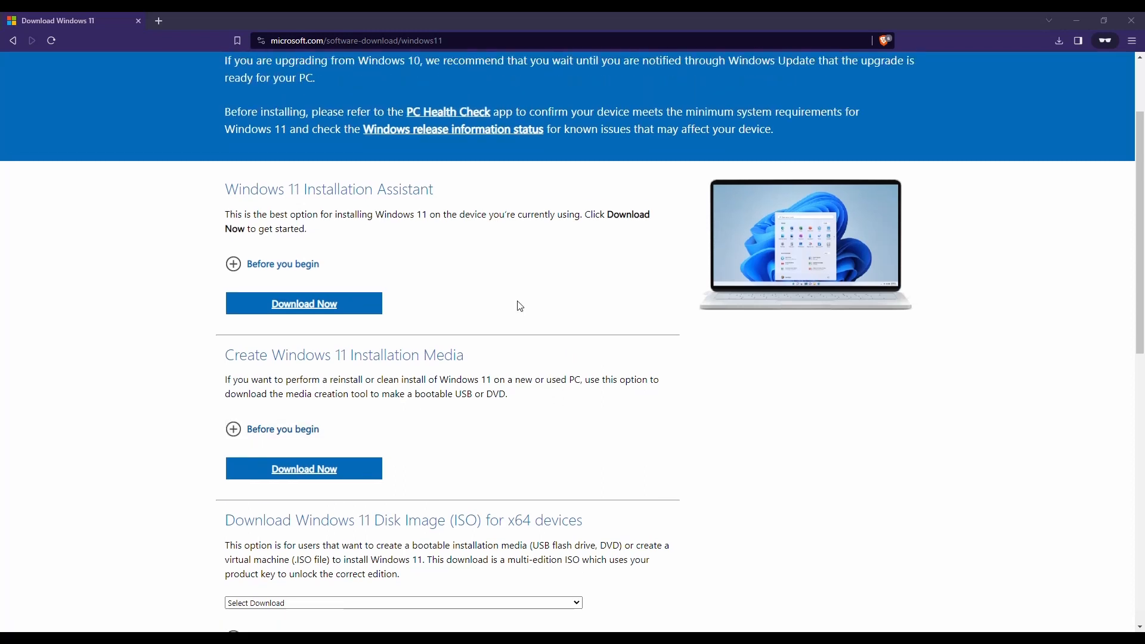
mouse_move(303, 303)
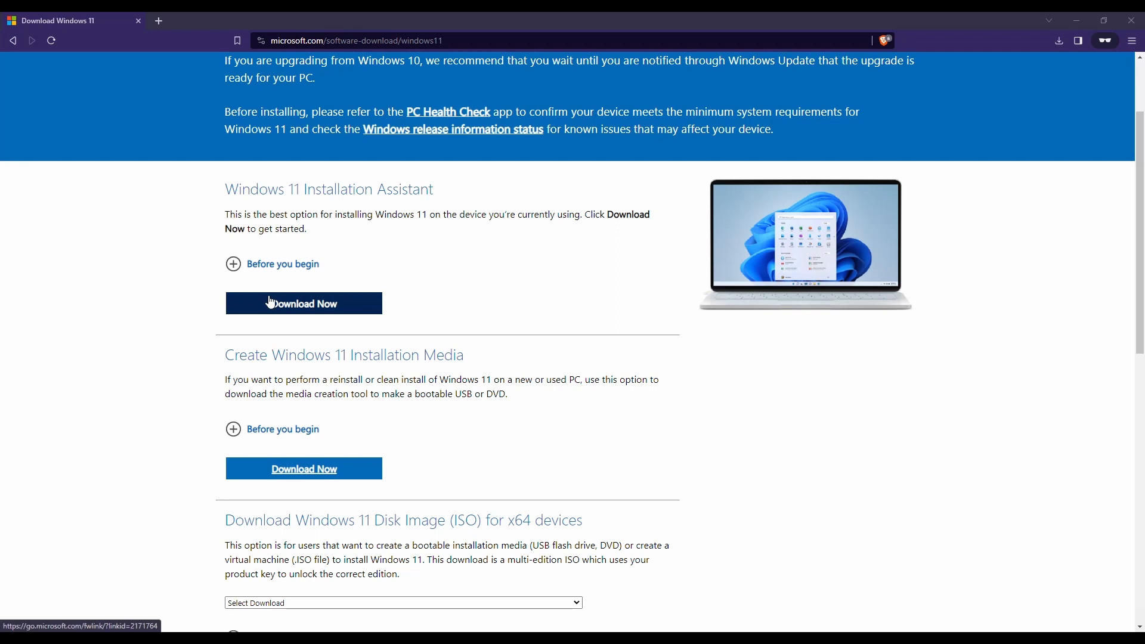
scroll(down, 3)
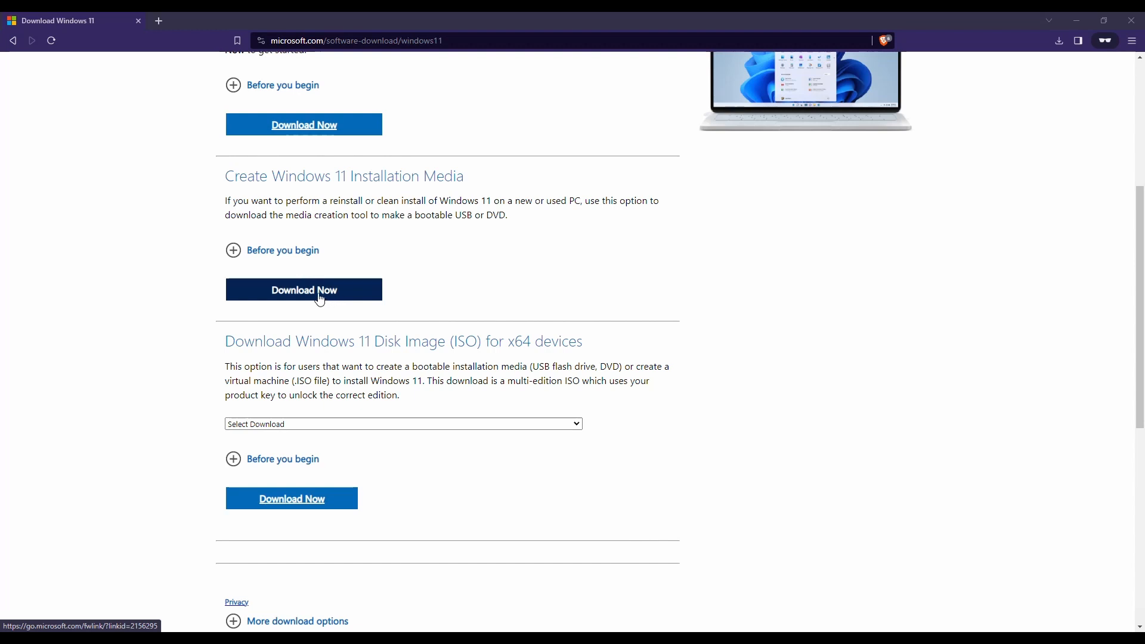
mouse_move(967, 426)
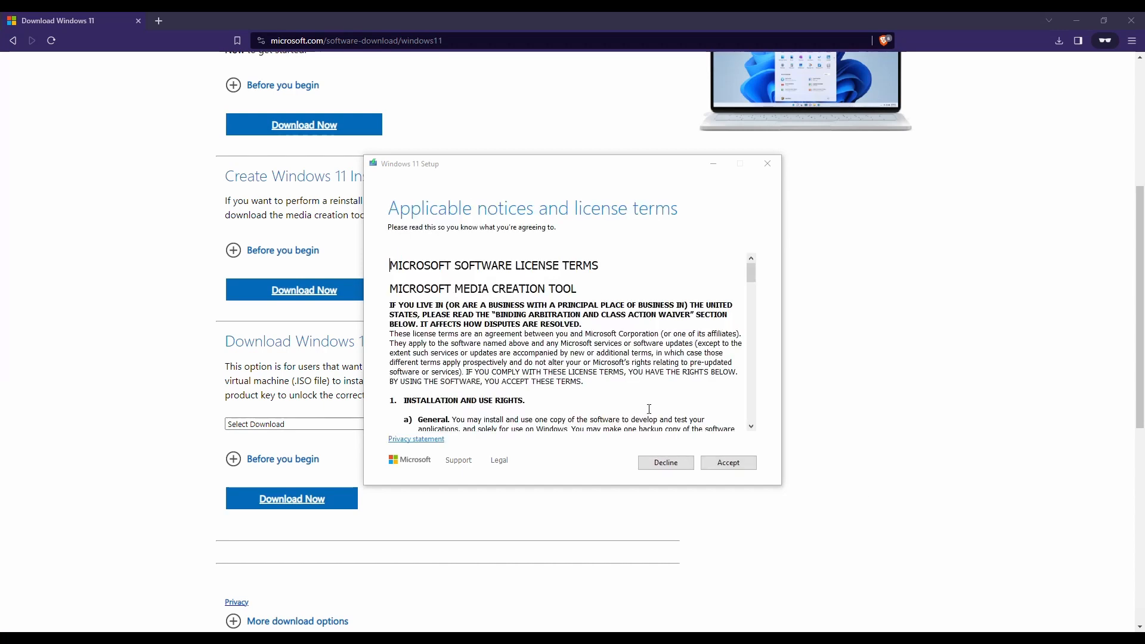
Accept the license, keep the recommended English Windows 11 options, and choose USB flash drive.
click(728, 463)
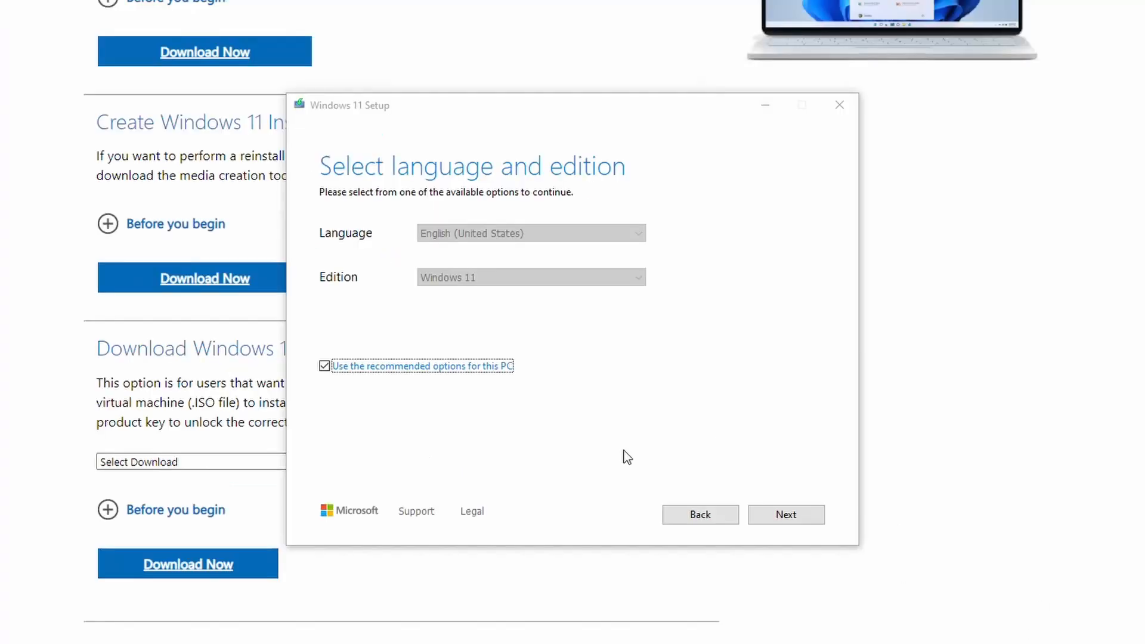
click(324, 366)
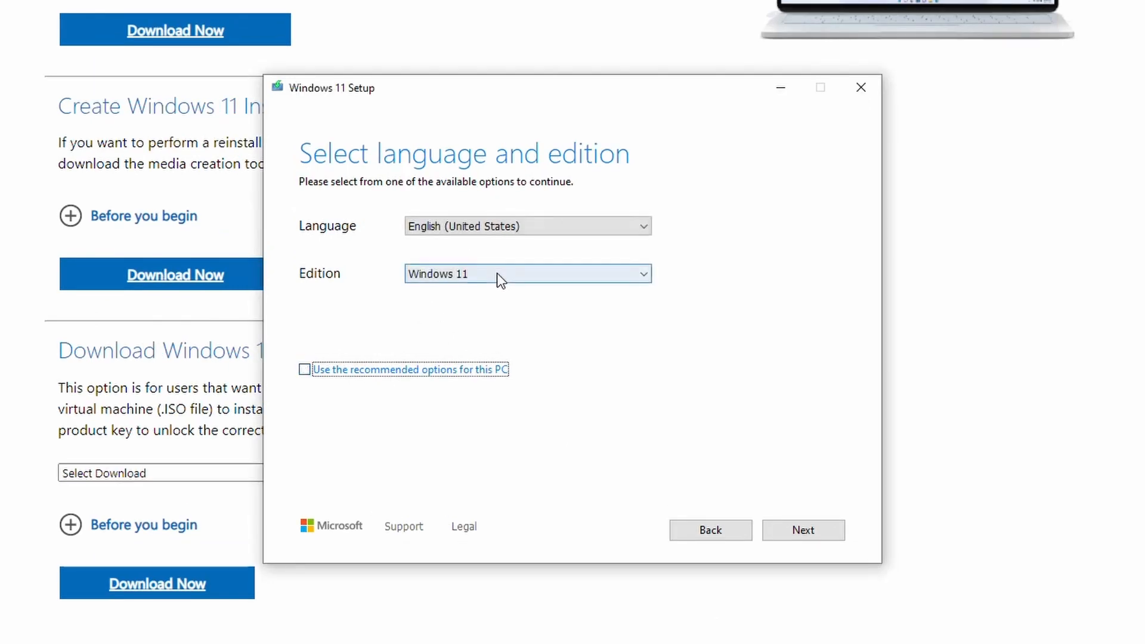
click(526, 225)
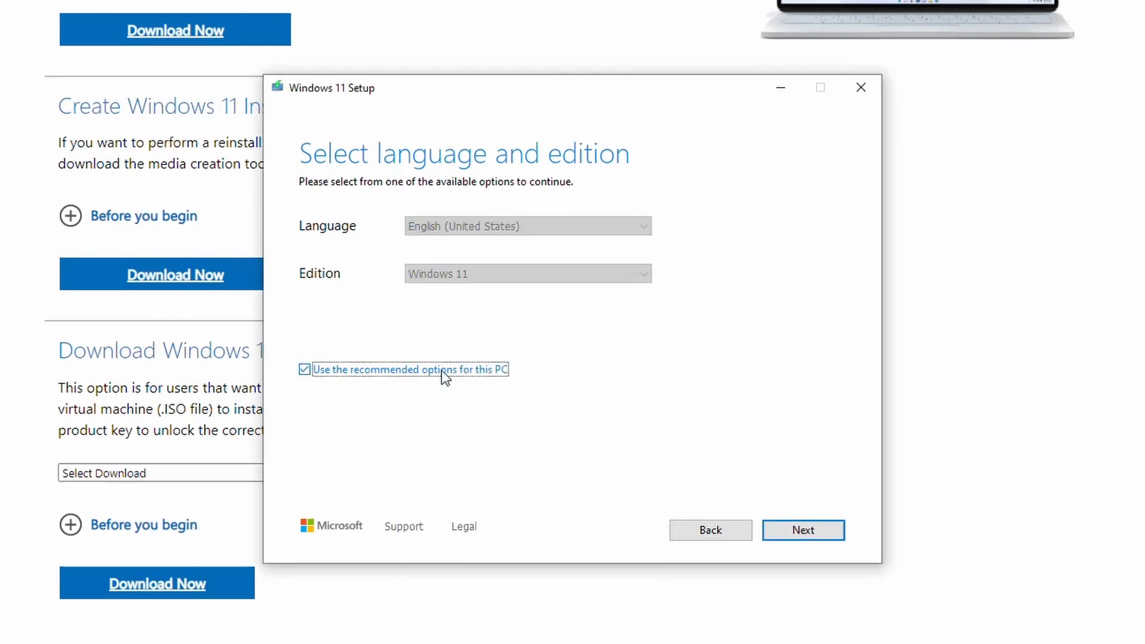
click(802, 529)
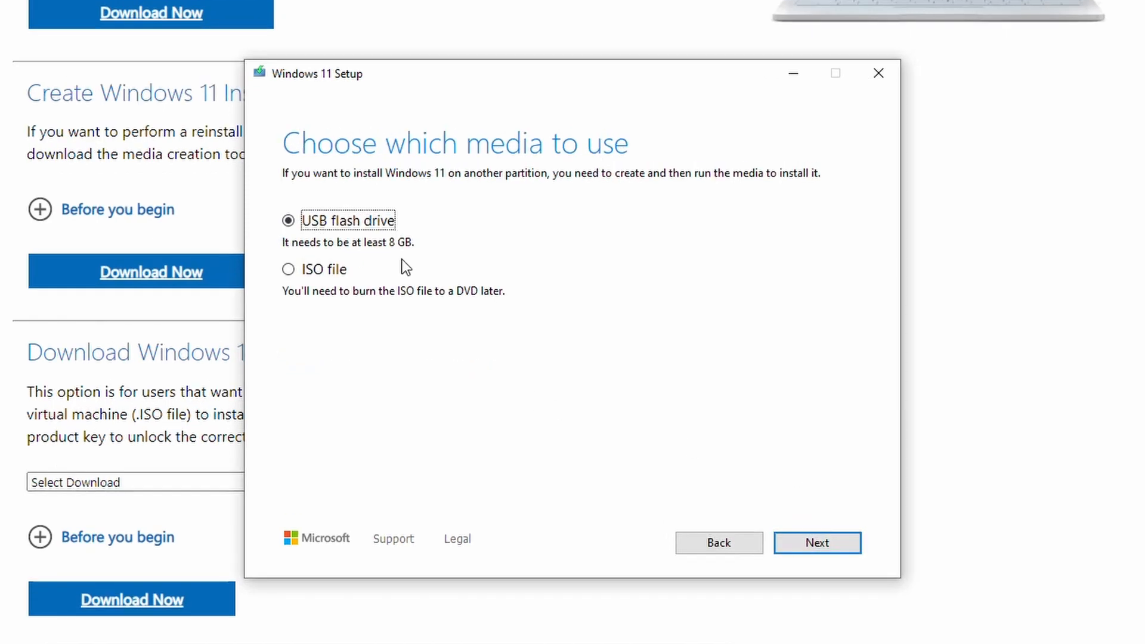
mouse_move(413, 266)
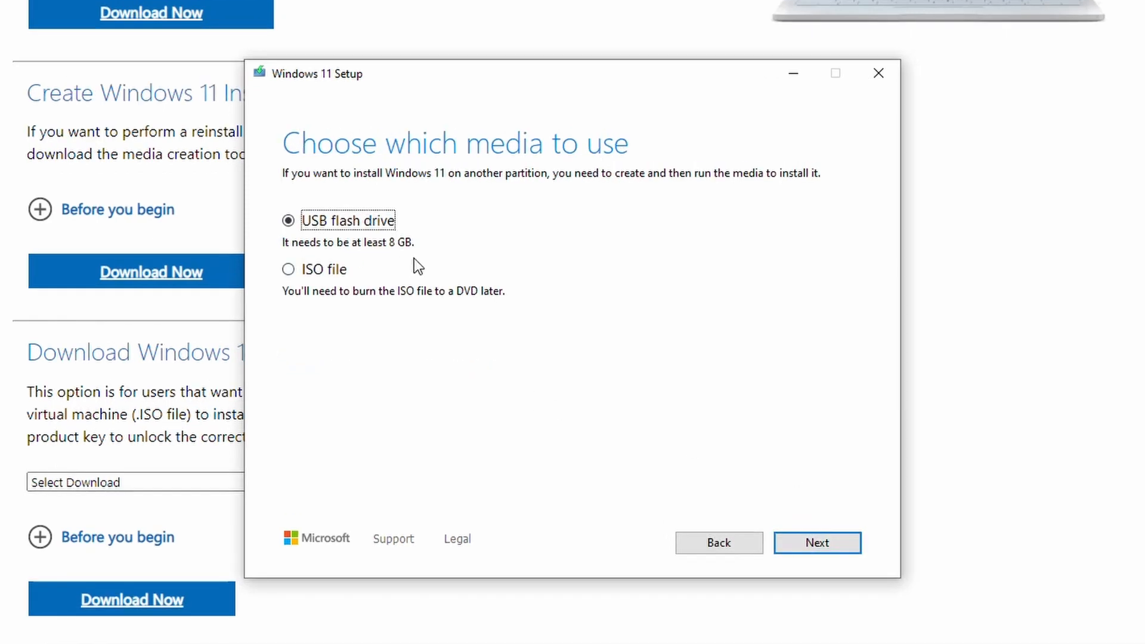
click(815, 542)
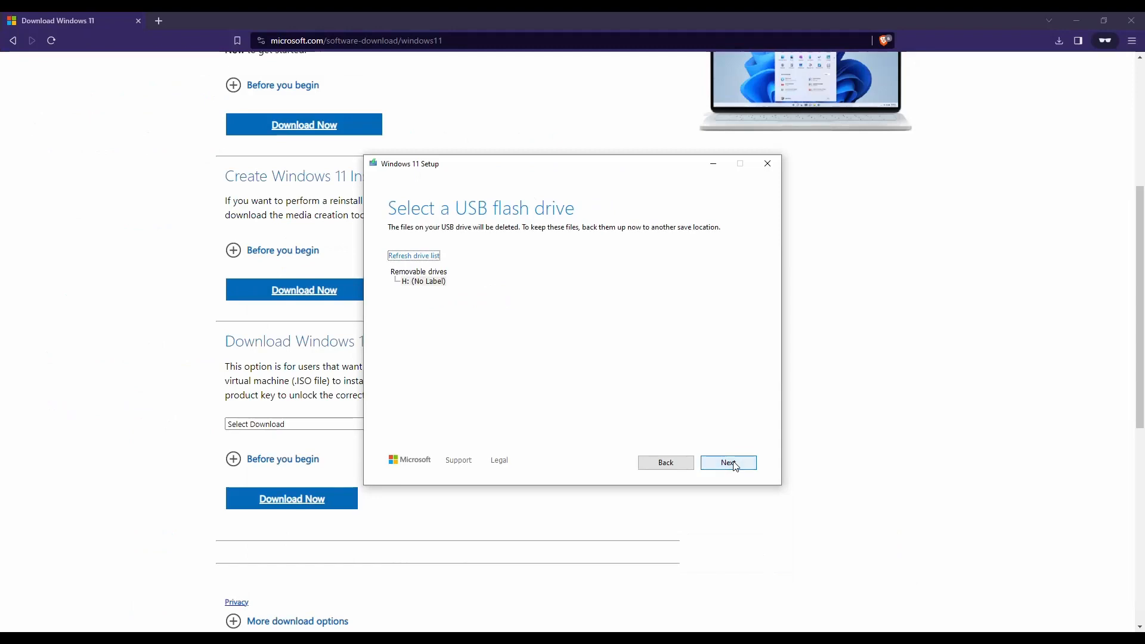
Write Windows 11 to the H: (No Label) removable drive and finish once the USB is ready.
click(419, 281)
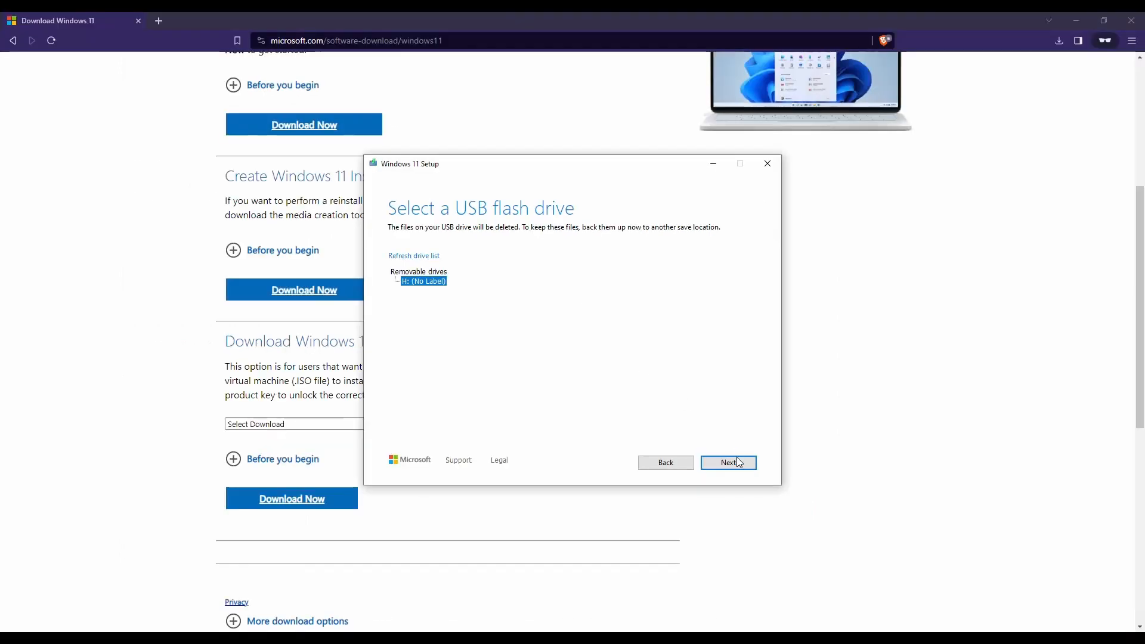
click(727, 463)
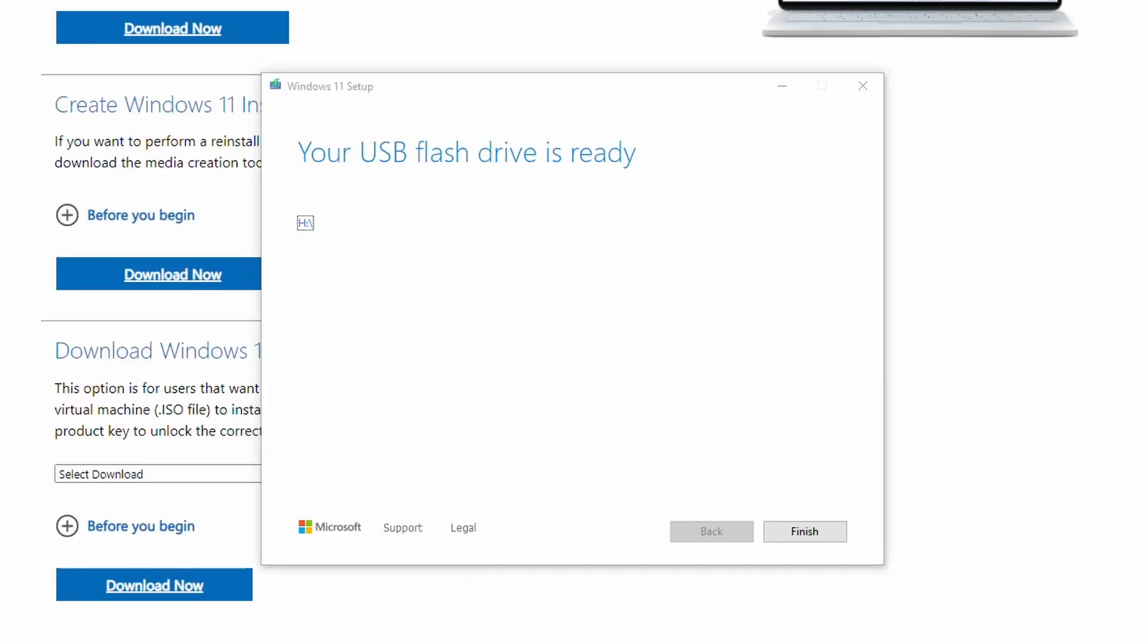
mouse_move(494, 301)
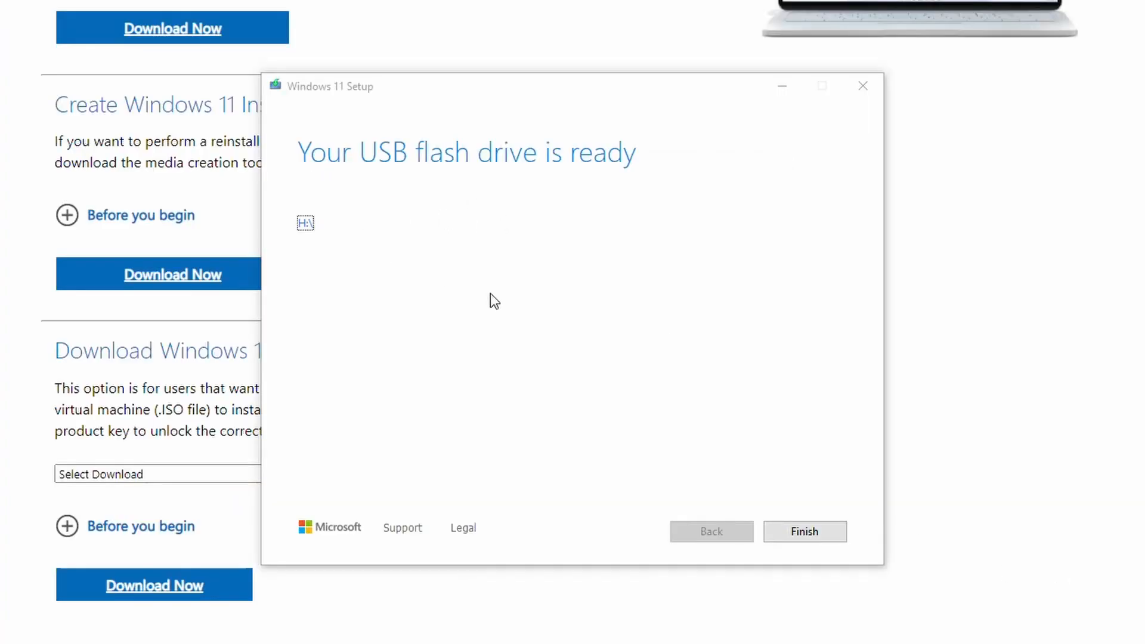
mouse_move(357, 176)
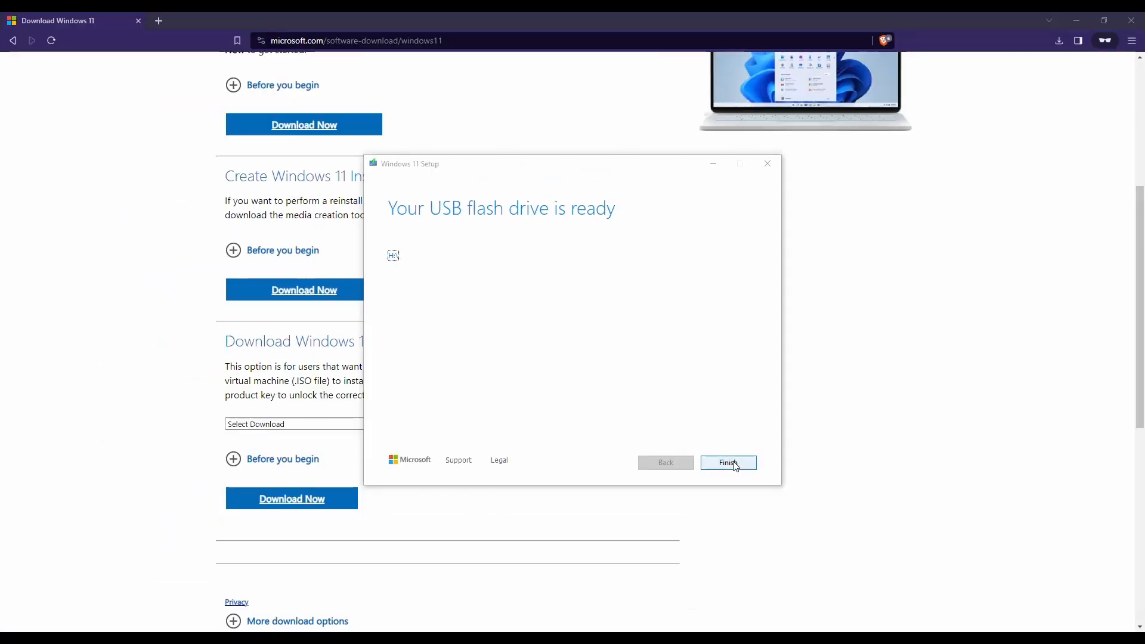
click(727, 463)
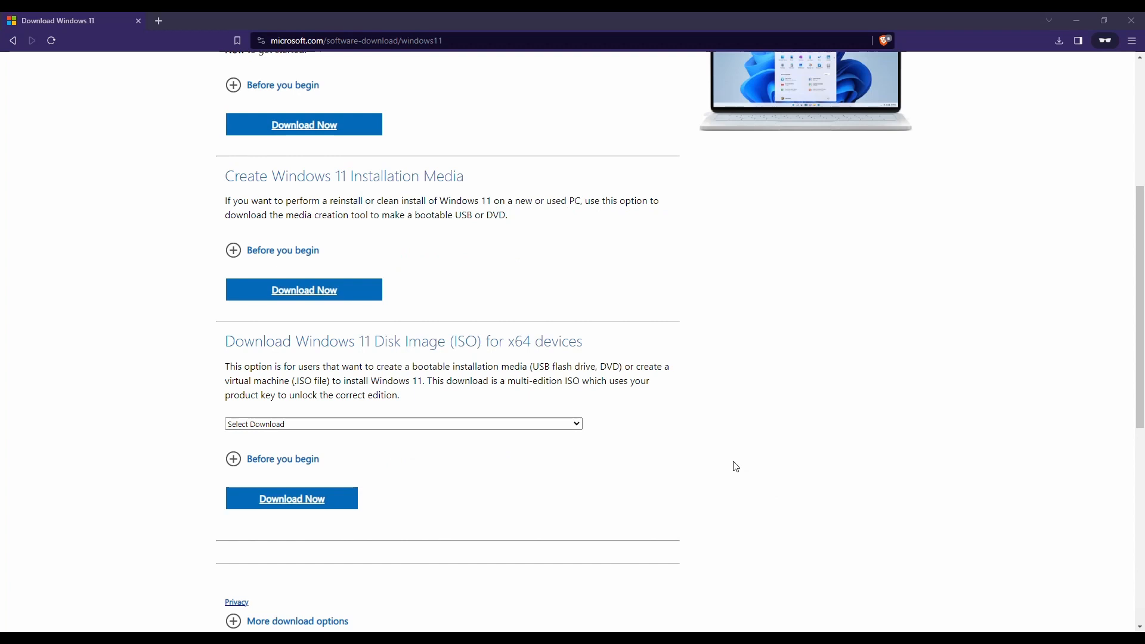
mouse_move(848, 479)
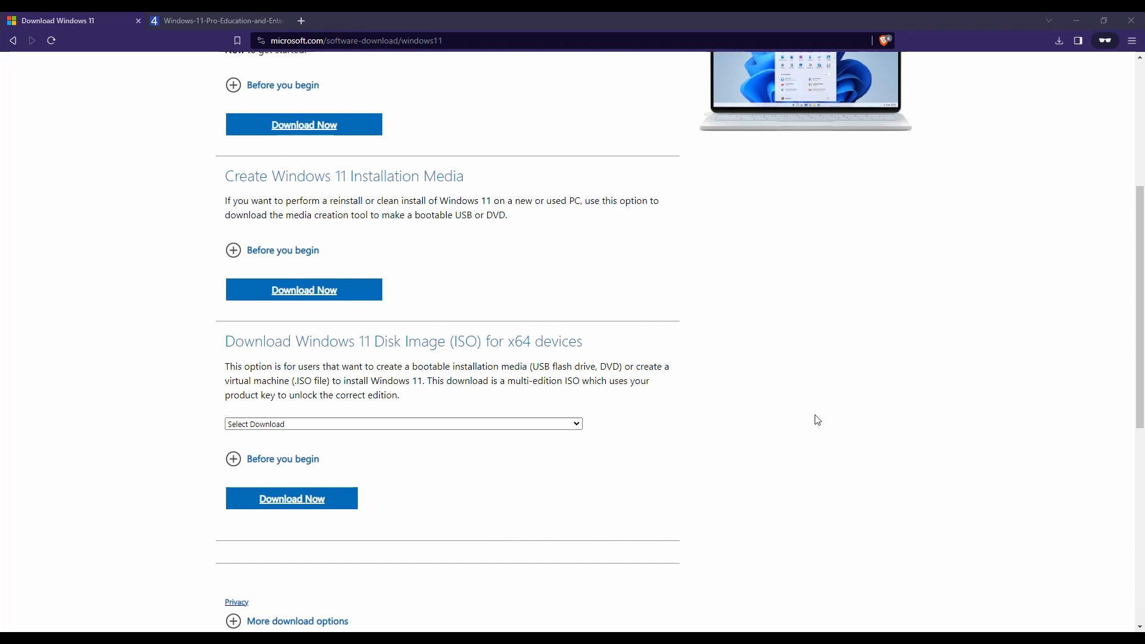
Show the 4sysops screenshot of the OOBE\BYPASSNRO command in the second Brave tab.
click(213, 20)
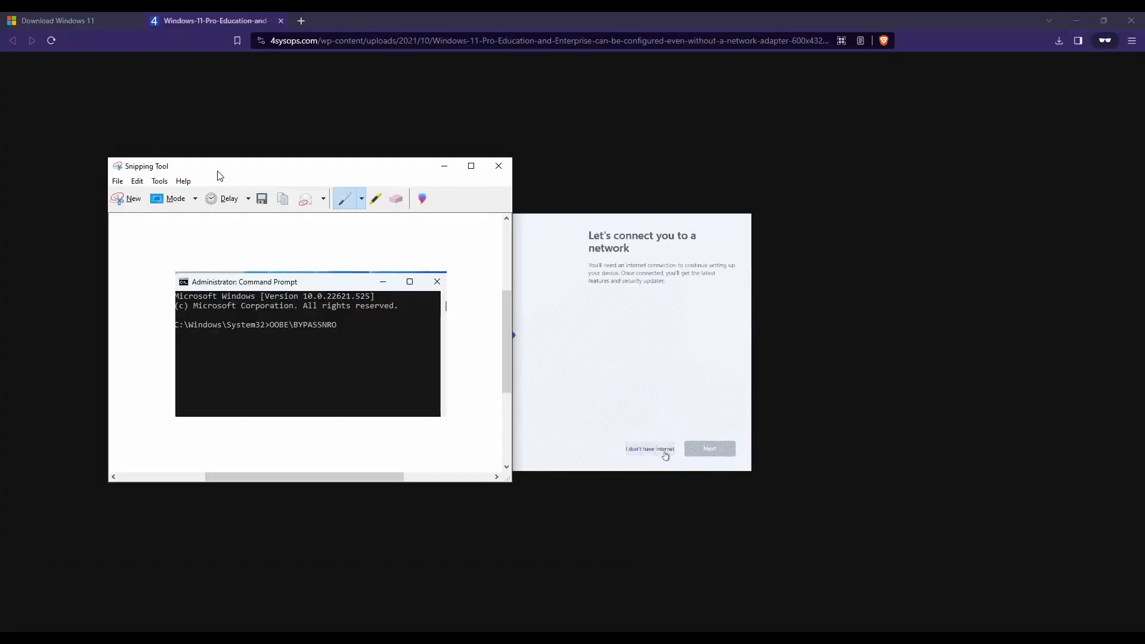
mouse_move(237, 187)
text(Hit Shift + F10)
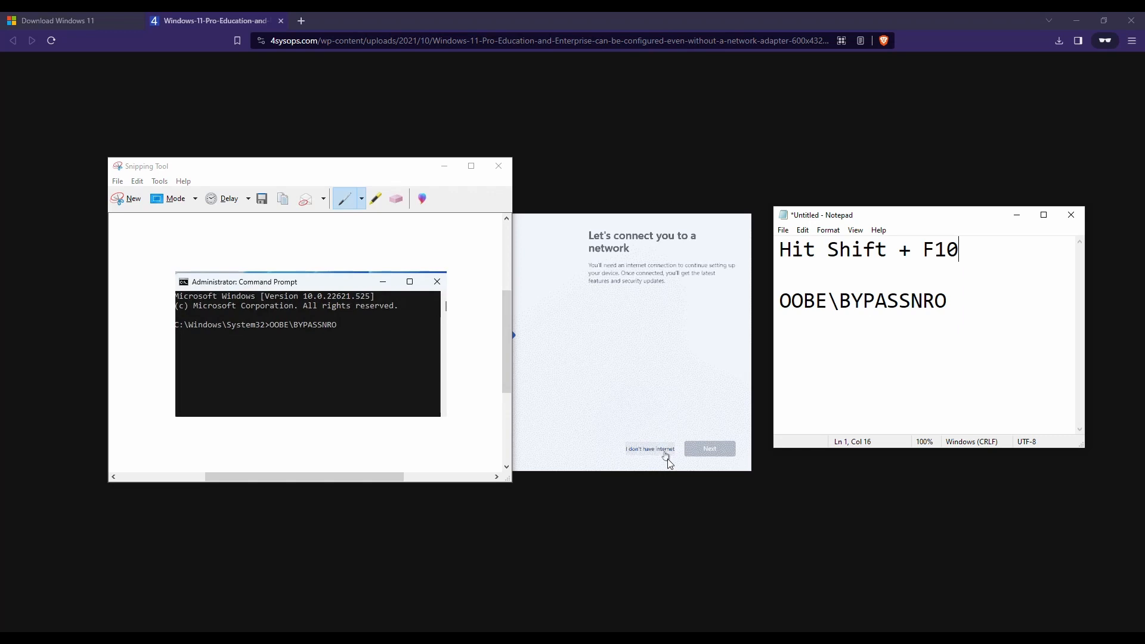
mouse_move(1087, 627)
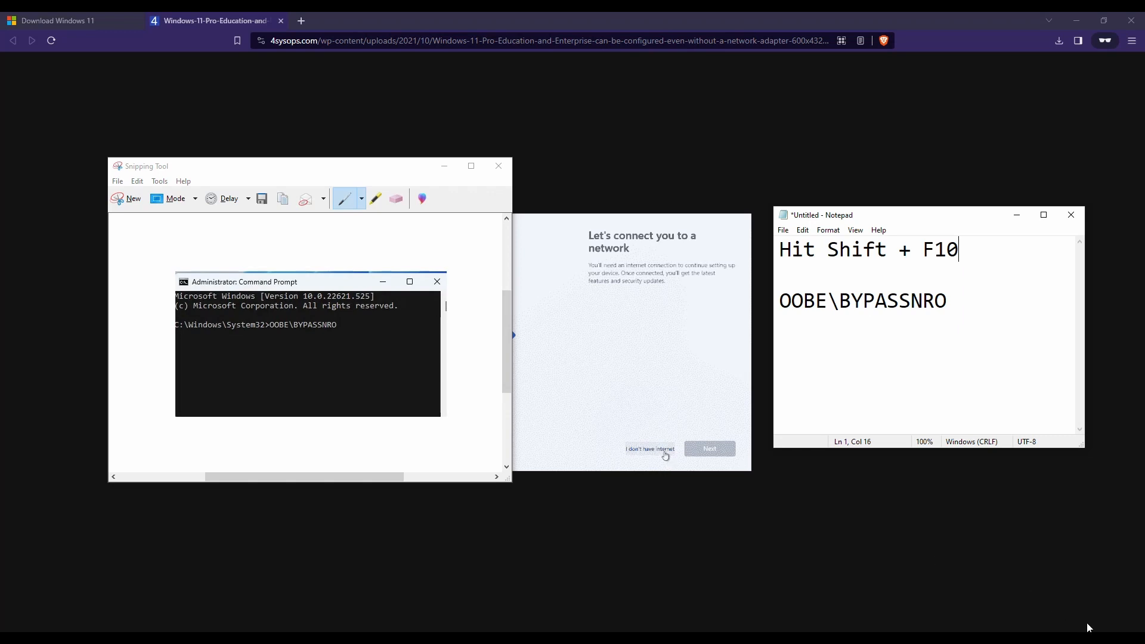